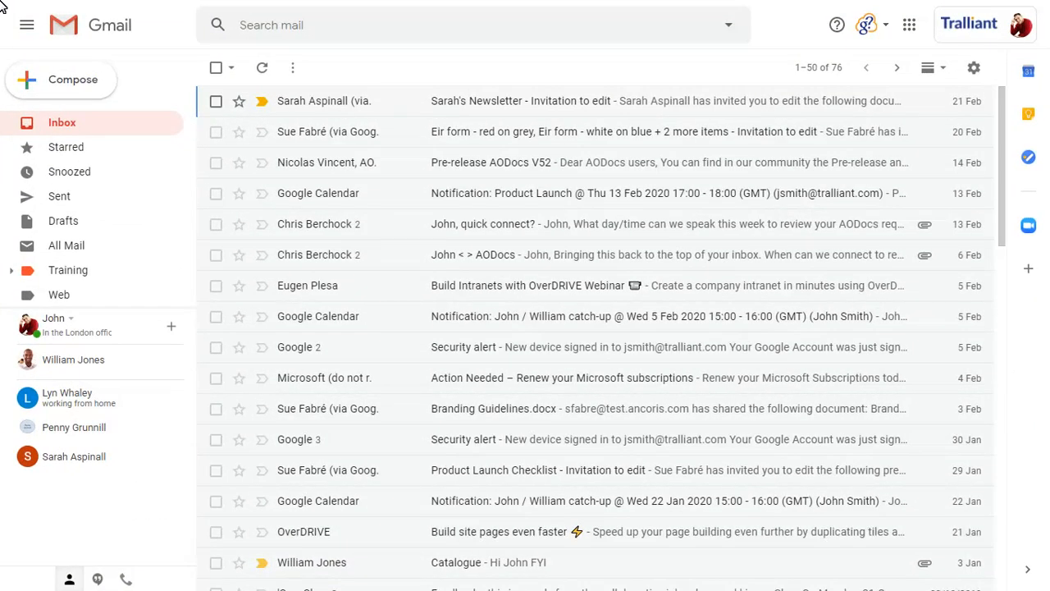
Go from Gmail via Google Meet to the Meet quality tool and open meeting bxx-hpvt-mdk.
{"action": "left_click", "coordinate": [909, 25]}
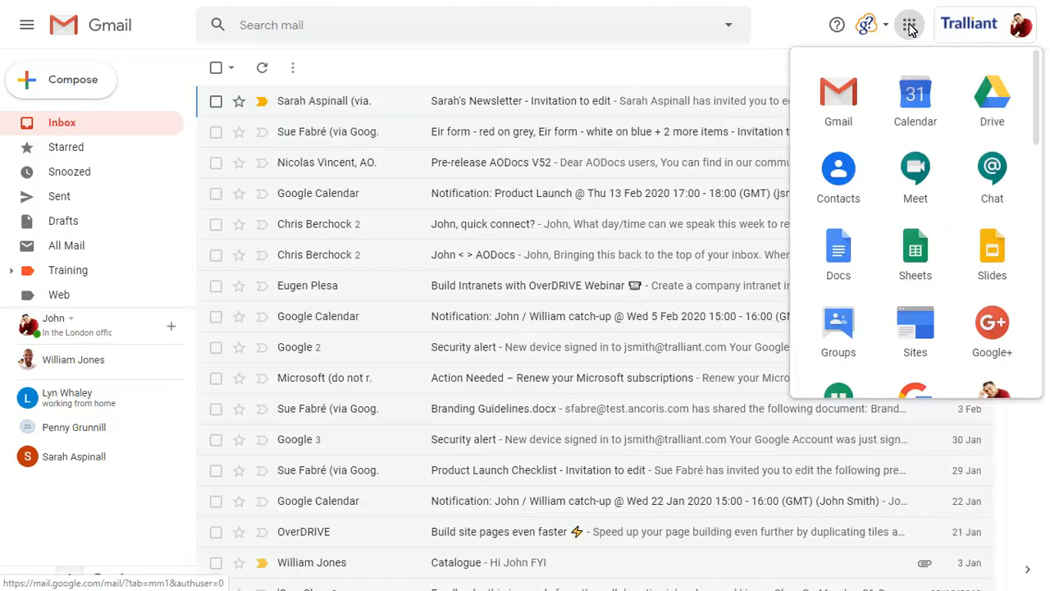
{"action": "left_click", "coordinate": [915, 177]}
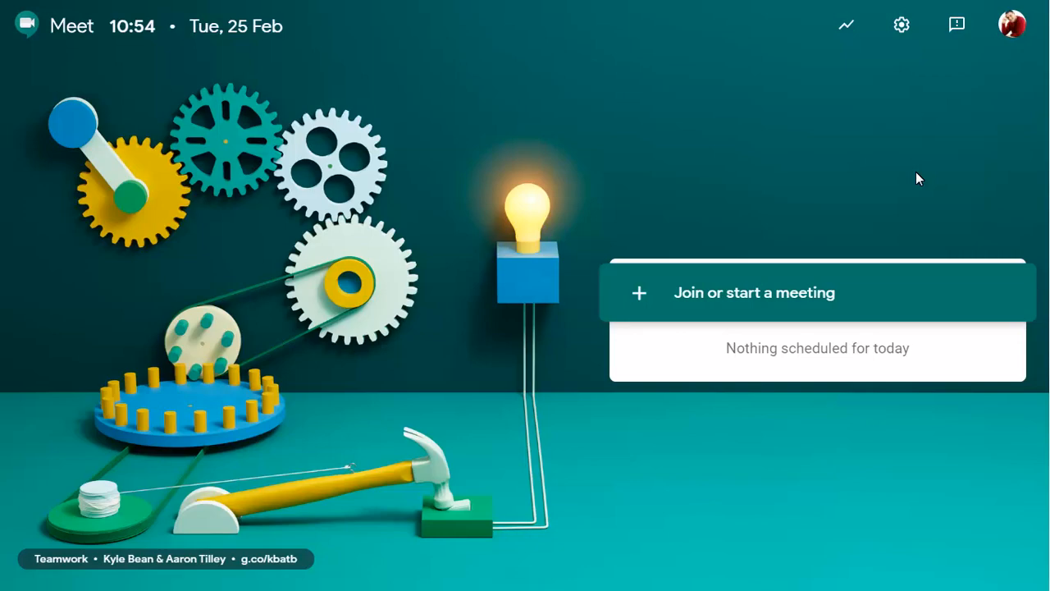
{"action": "left_click", "coordinate": [846, 25]}
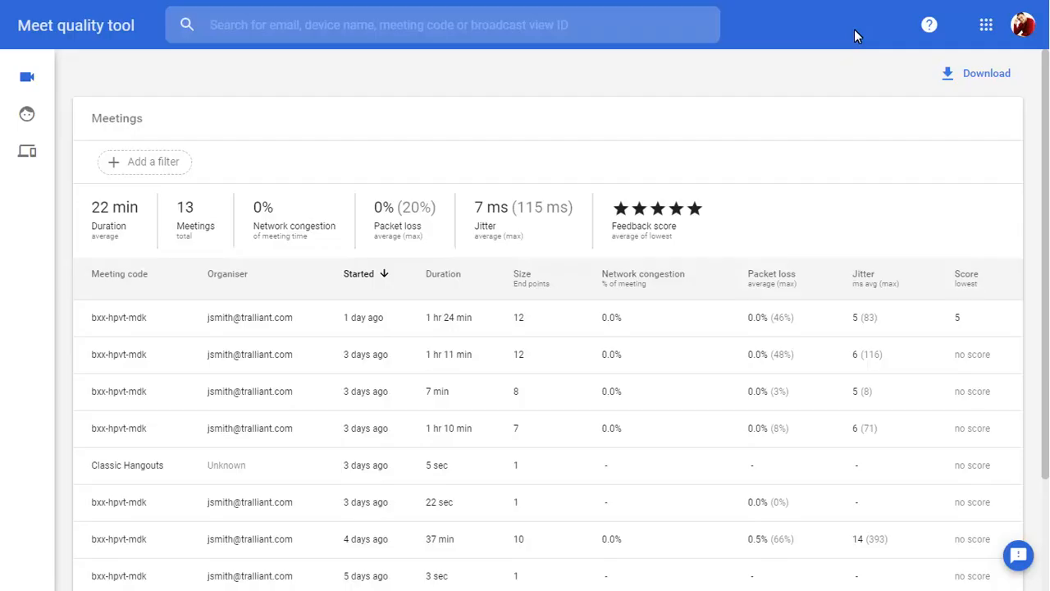
{"action": "mouse_move", "coordinate": [123, 320]}
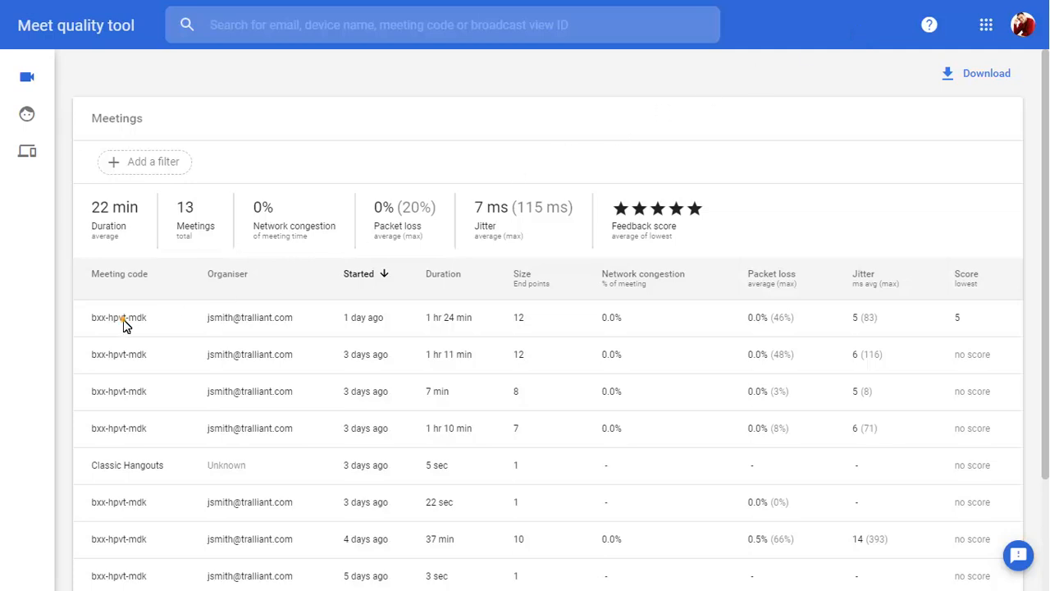
{"action": "left_click", "coordinate": [118, 353]}
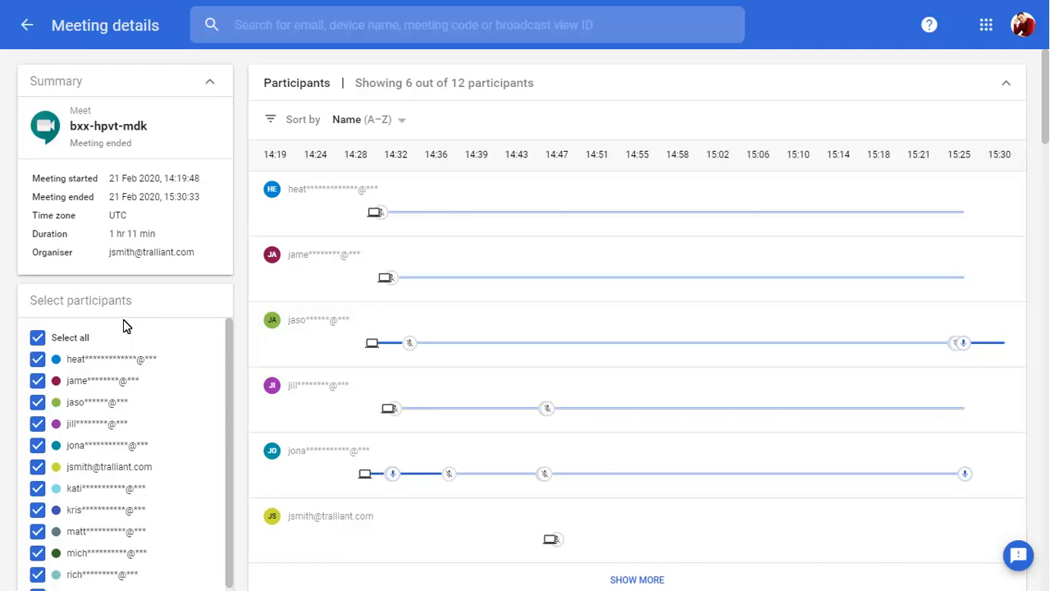
{"action": "mouse_move", "coordinate": [279, 340]}
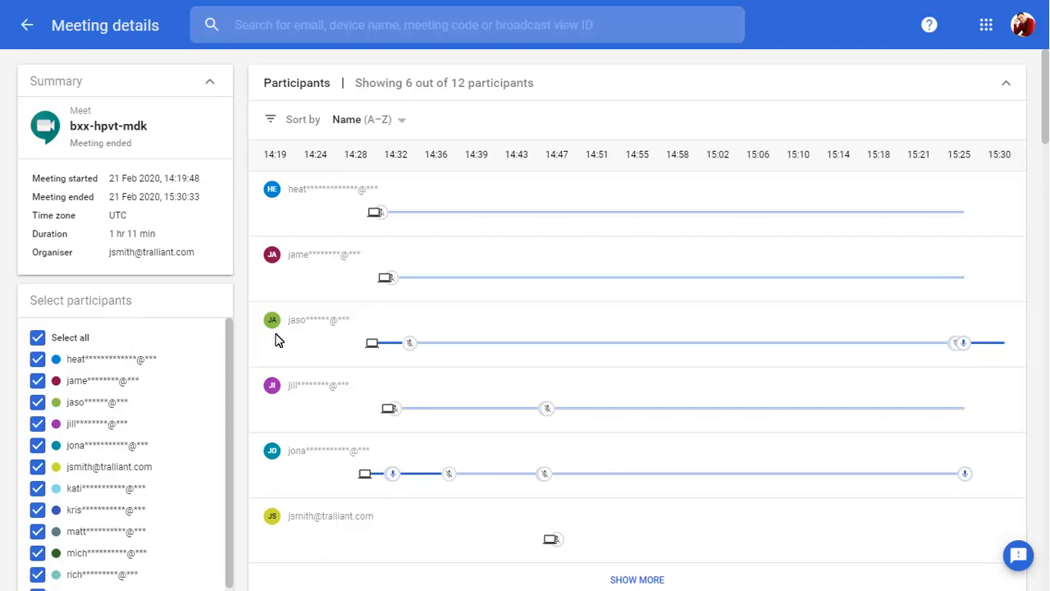
Scroll past Activities, Network and system, and Screen share, then expand the meeting Summary.
{"action": "scroll", "scroll_direction": "down", "scroll_amount": 3}
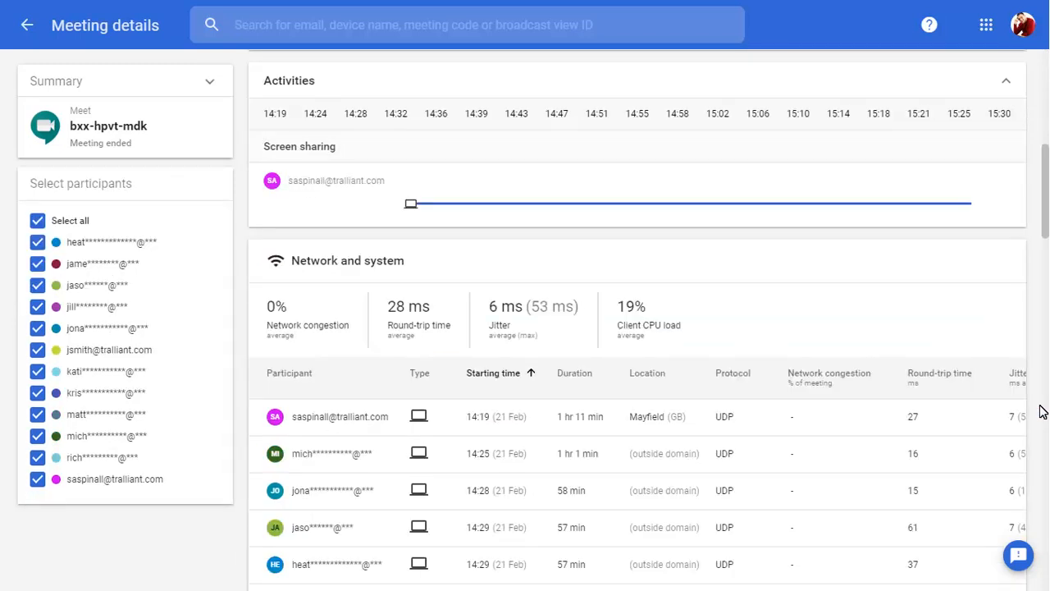
{"action": "scroll", "scroll_direction": "down", "scroll_amount": 3}
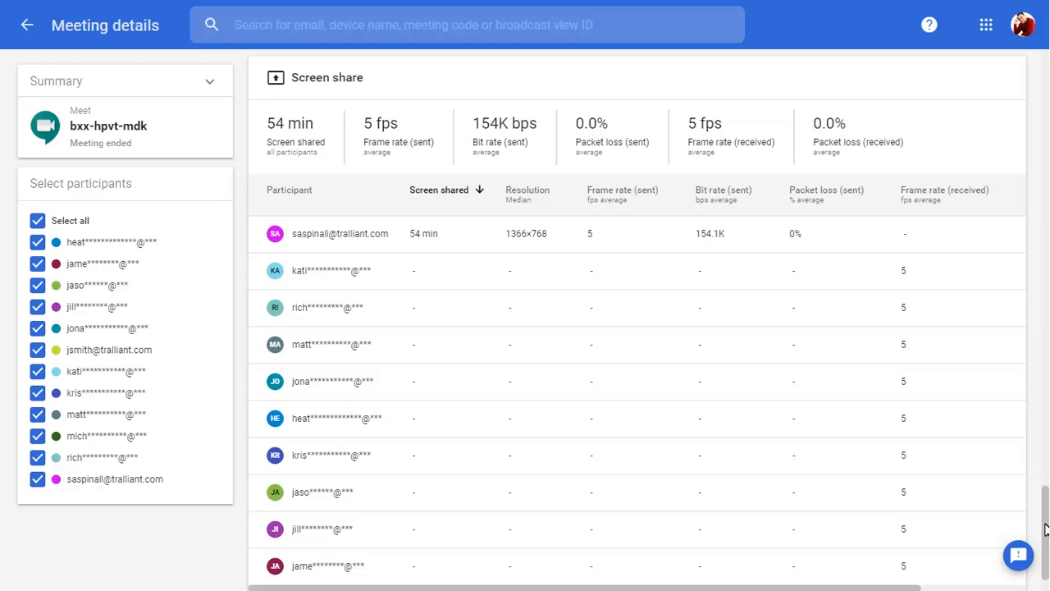
{"action": "left_click", "coordinate": [210, 80]}
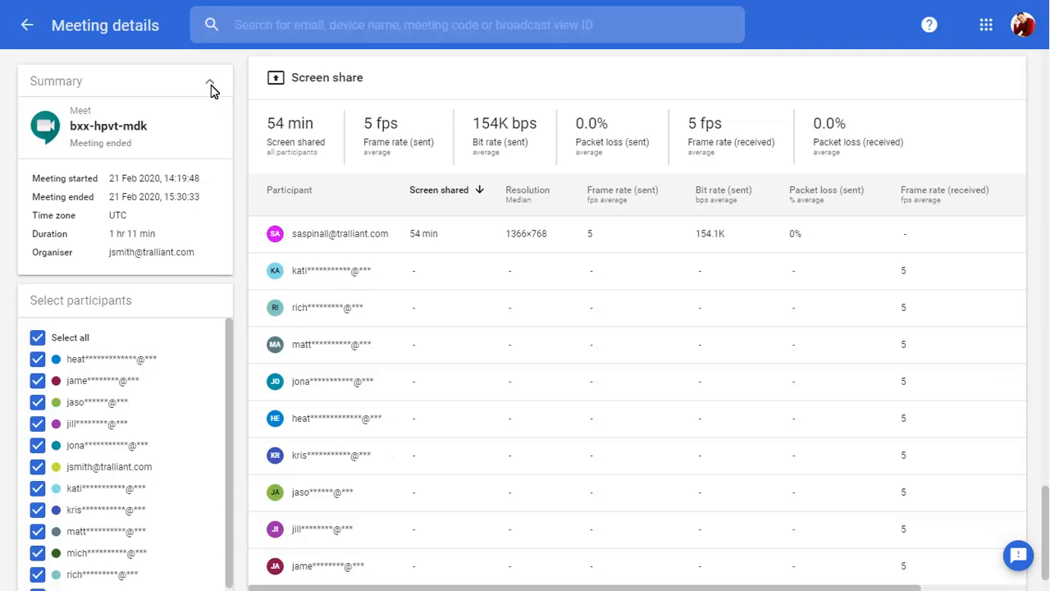
Return to the meetings list, view Participants, then show the empty Hangouts Meet devices list.
{"action": "left_click", "coordinate": [27, 25]}
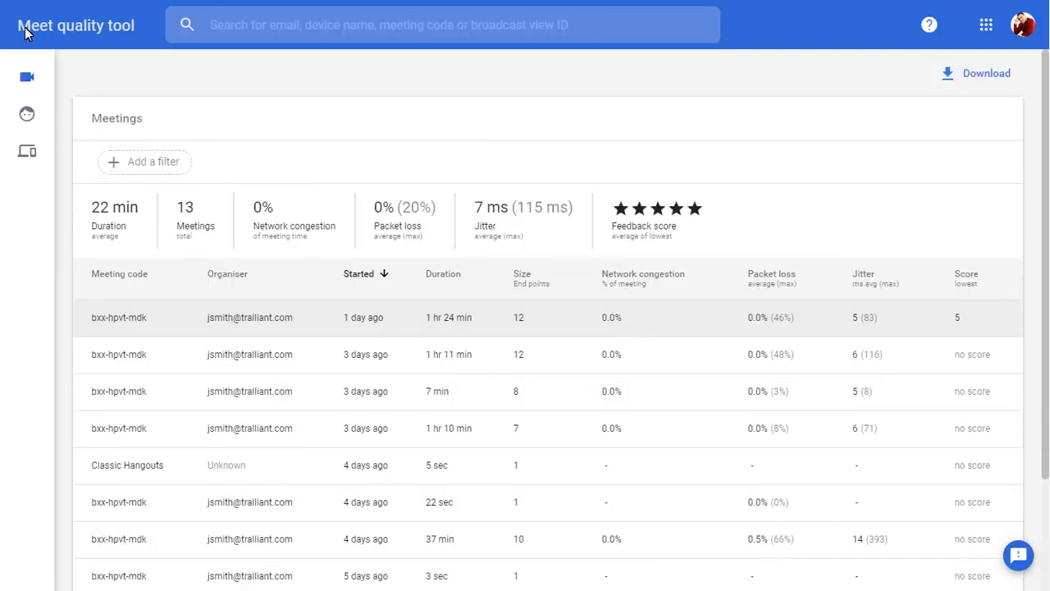
{"action": "left_click", "coordinate": [26, 114]}
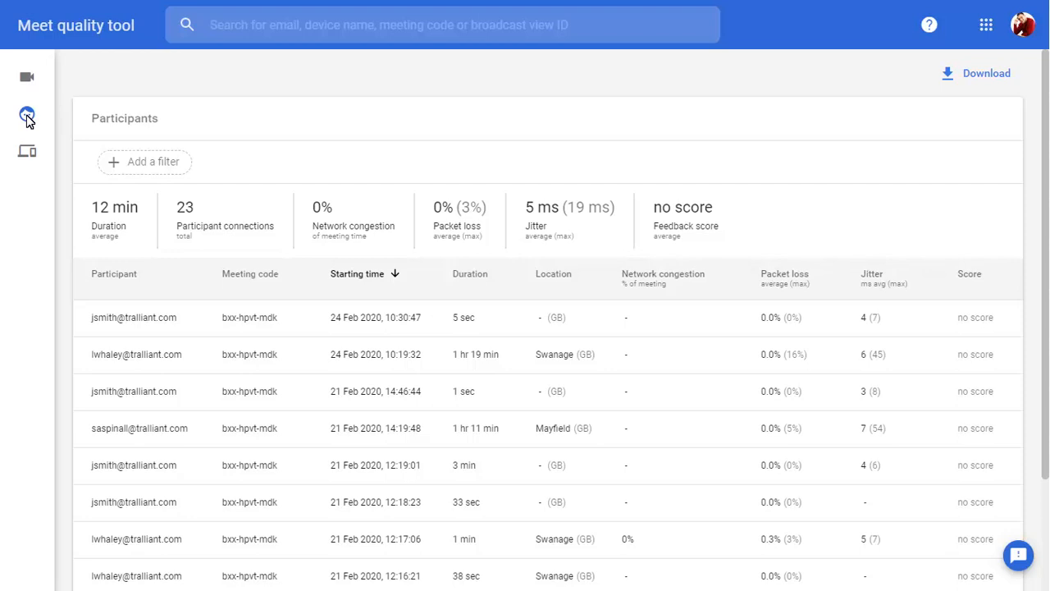
{"action": "left_click", "coordinate": [26, 151]}
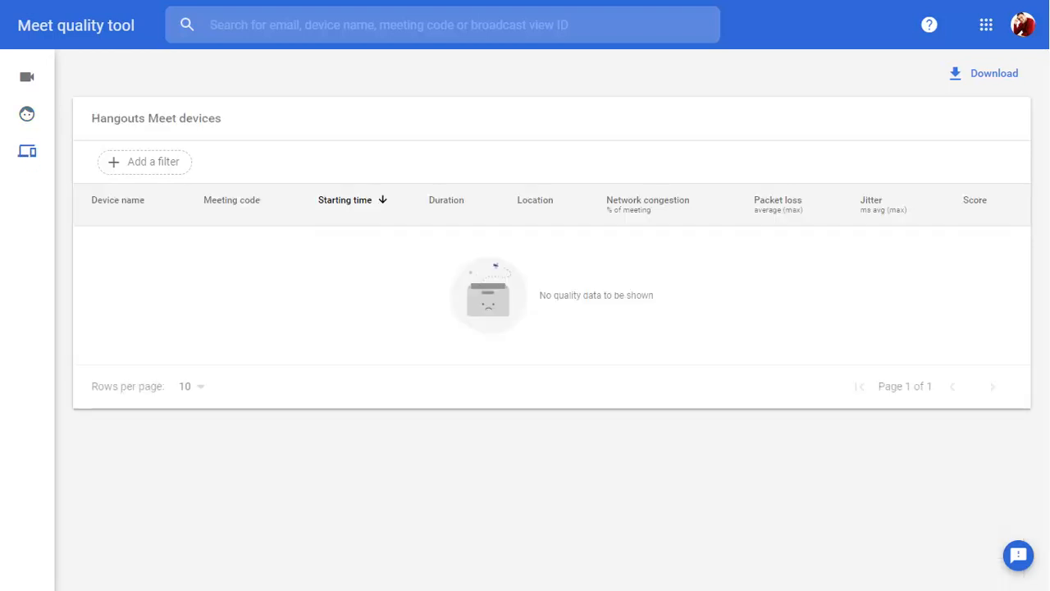